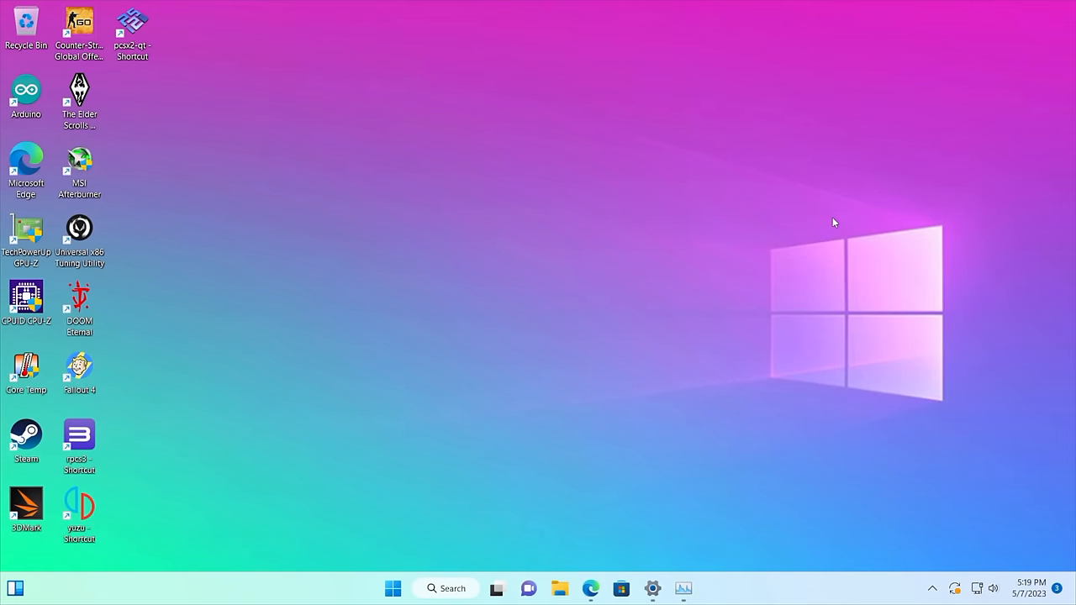
mouse_move(706, 578)
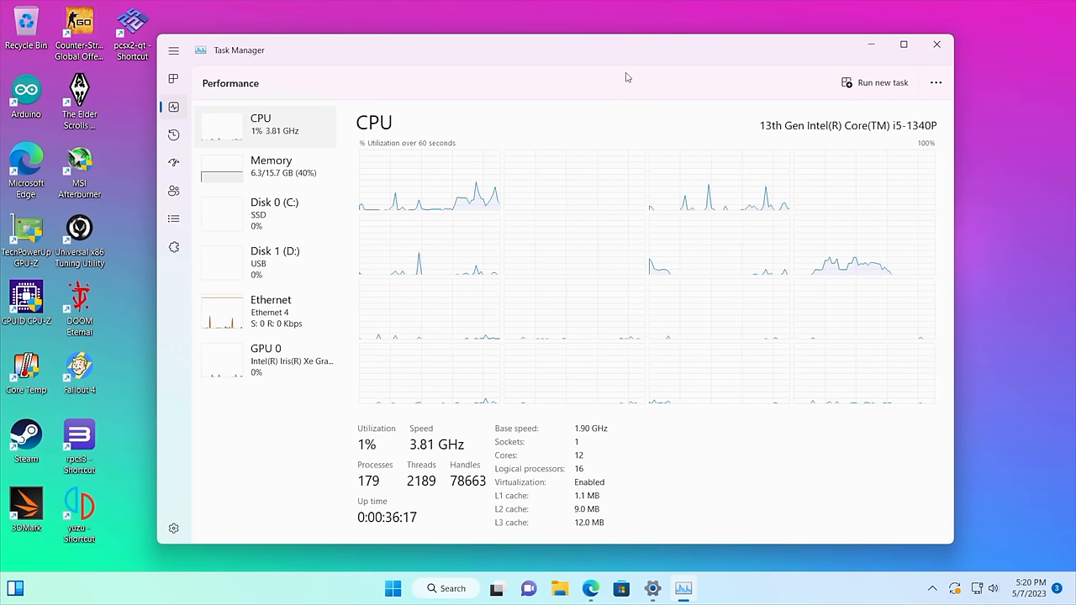
mouse_move(878, 153)
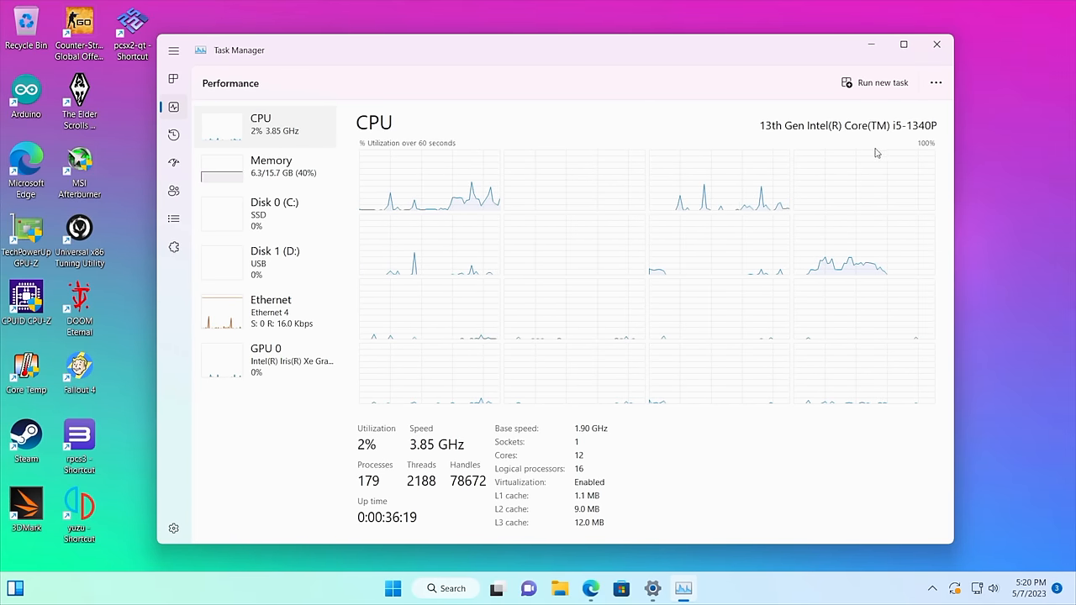
mouse_move(570, 281)
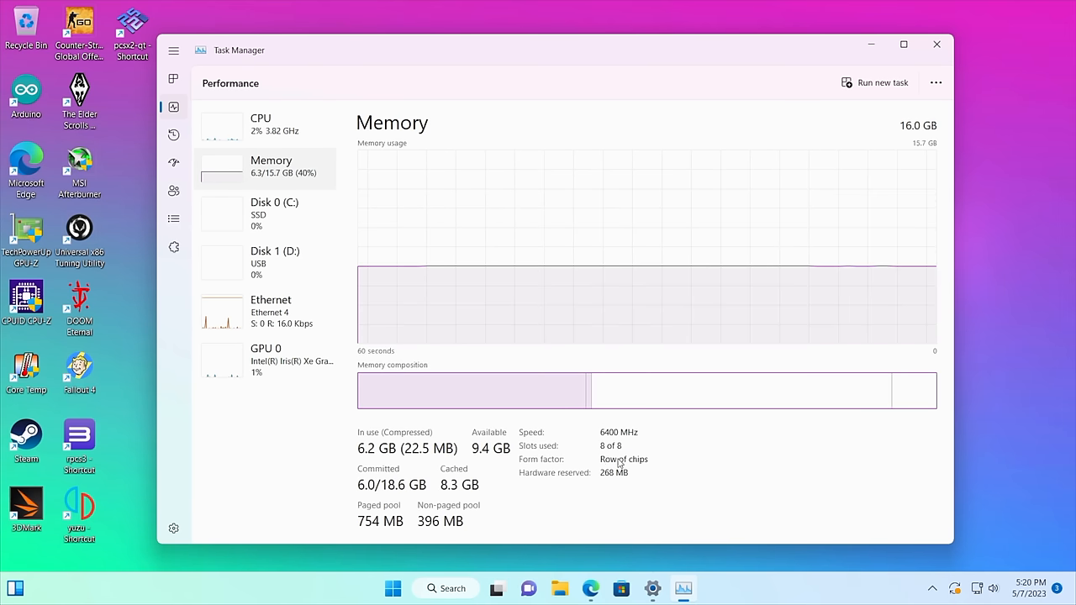
mouse_move(635, 447)
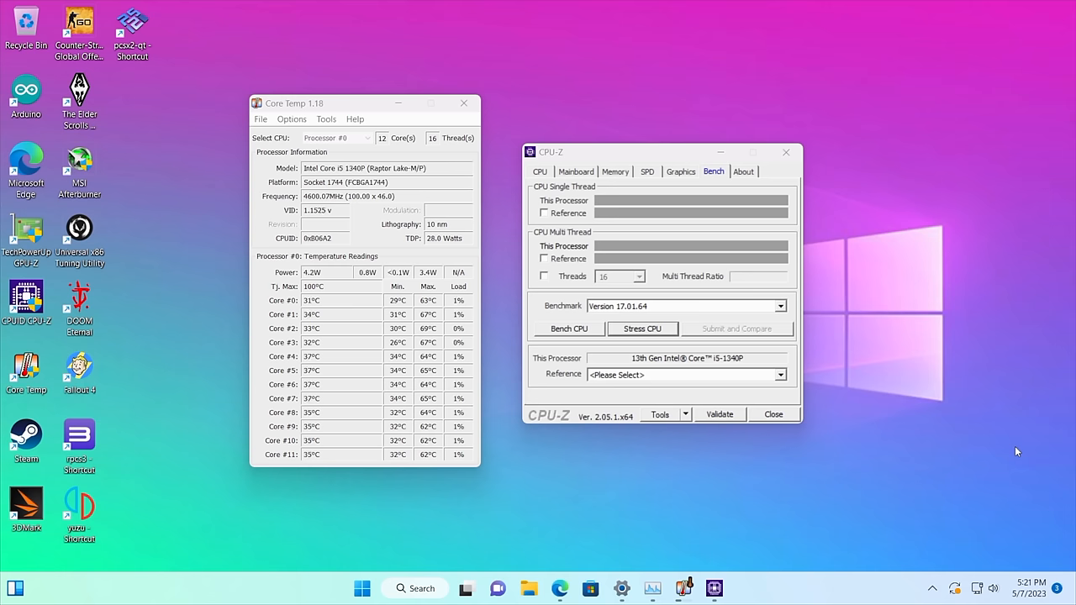
mouse_move(1023, 444)
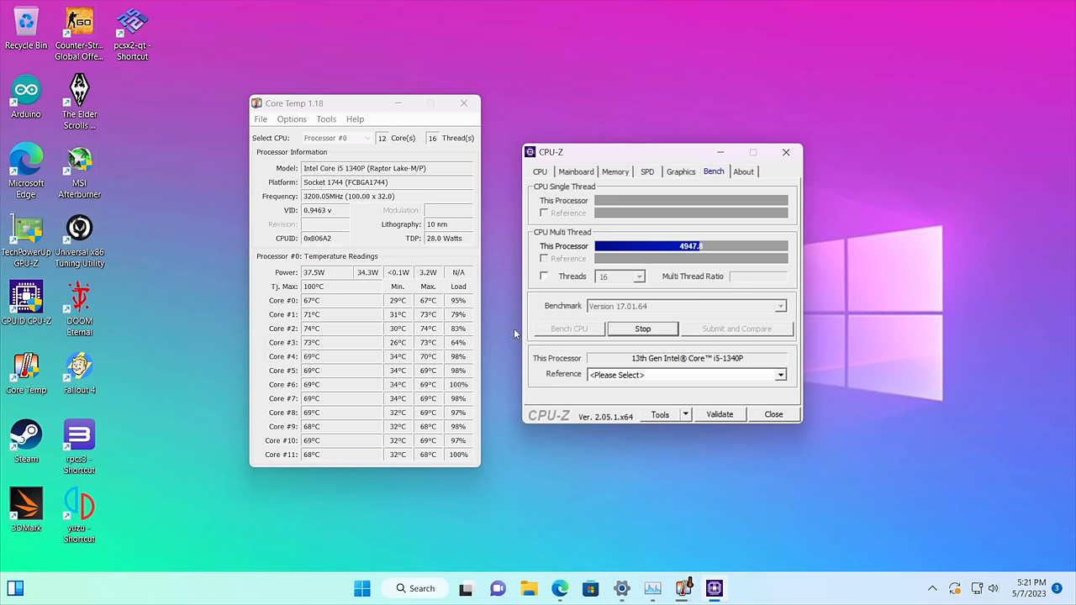
- Run the CPU-Z stress test on the Core i5-1340P while Core Temp tracks temperatures
click(785, 151)
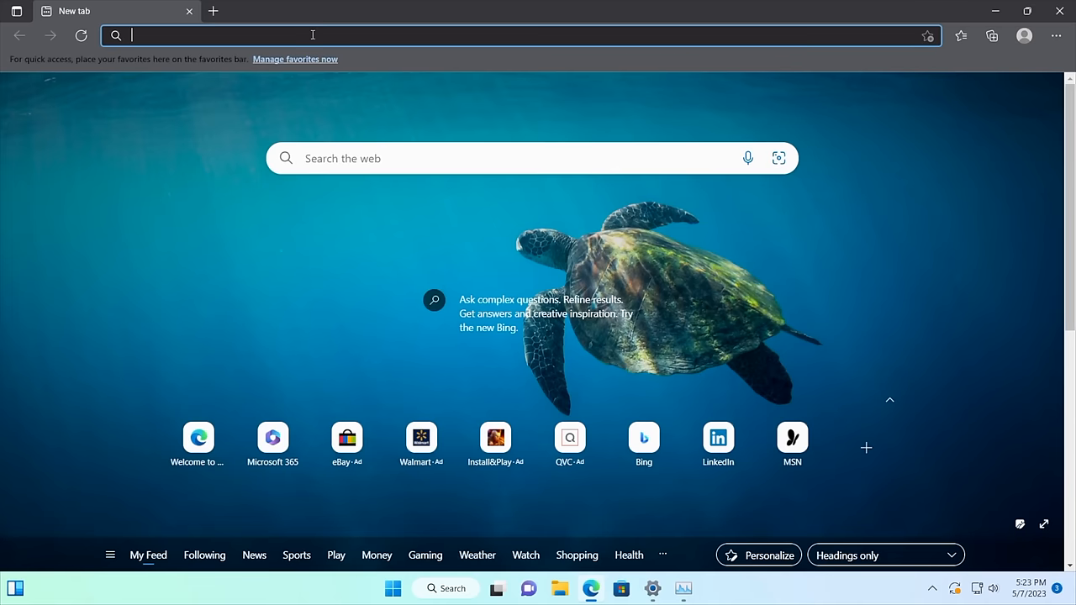
- Load lattepanda.com/lattepanda-sigma#overview and scroll through benchmark, cooling, display and port sections
text(https://www.lattepanda.com/lattepanda-sigma#overview)
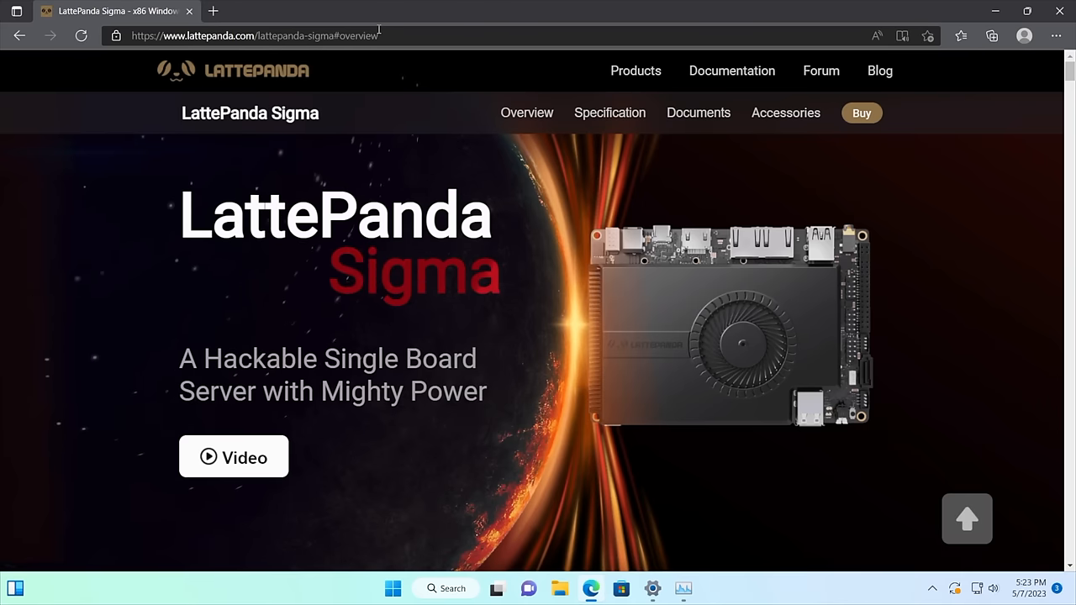
scroll(down, 3)
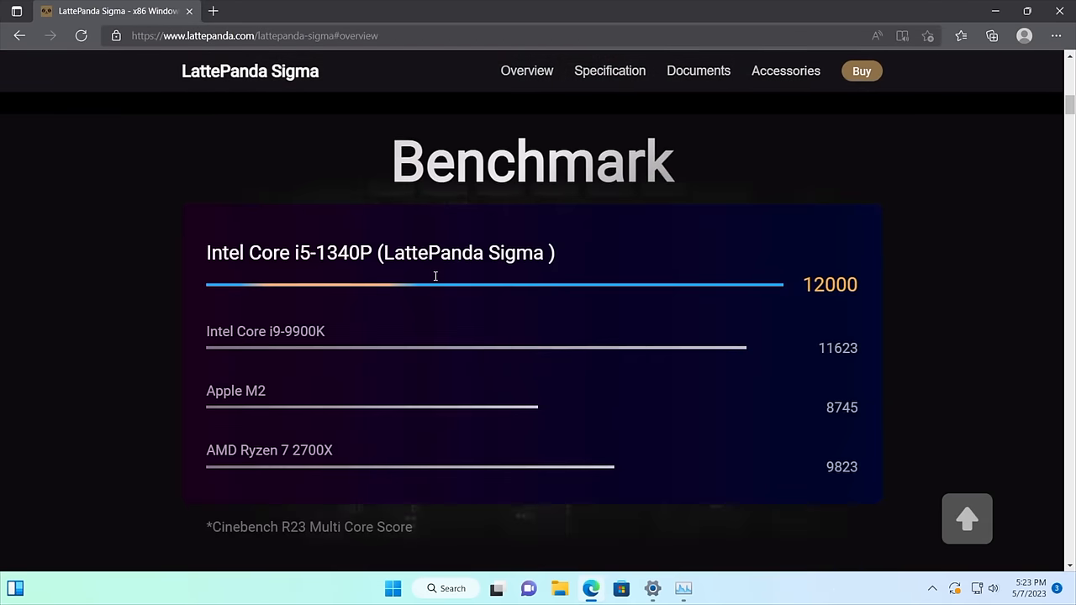
scroll(down, 3)
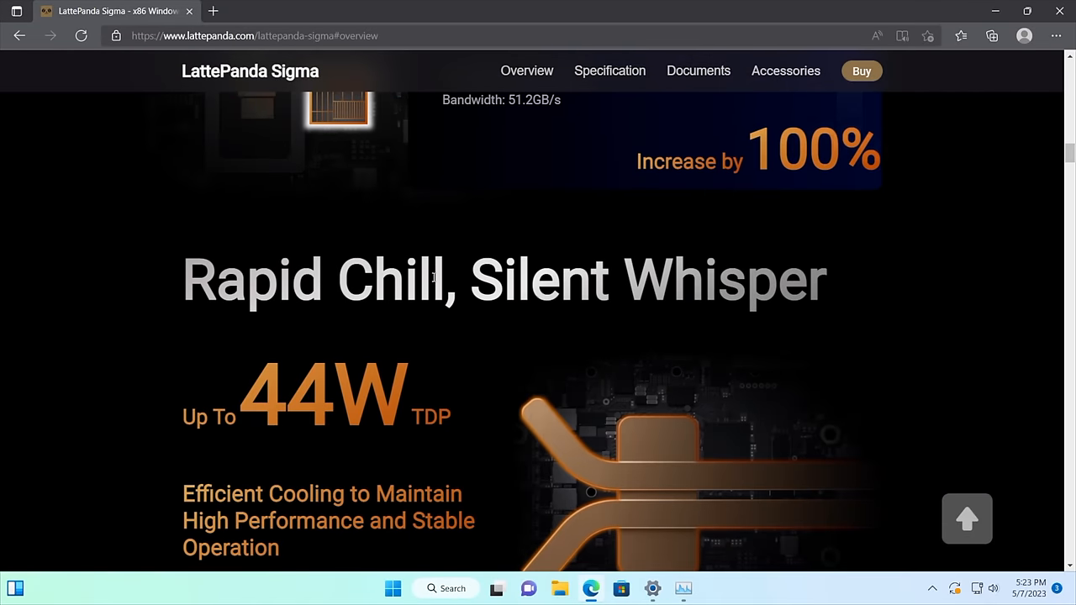
scroll(down, 3)
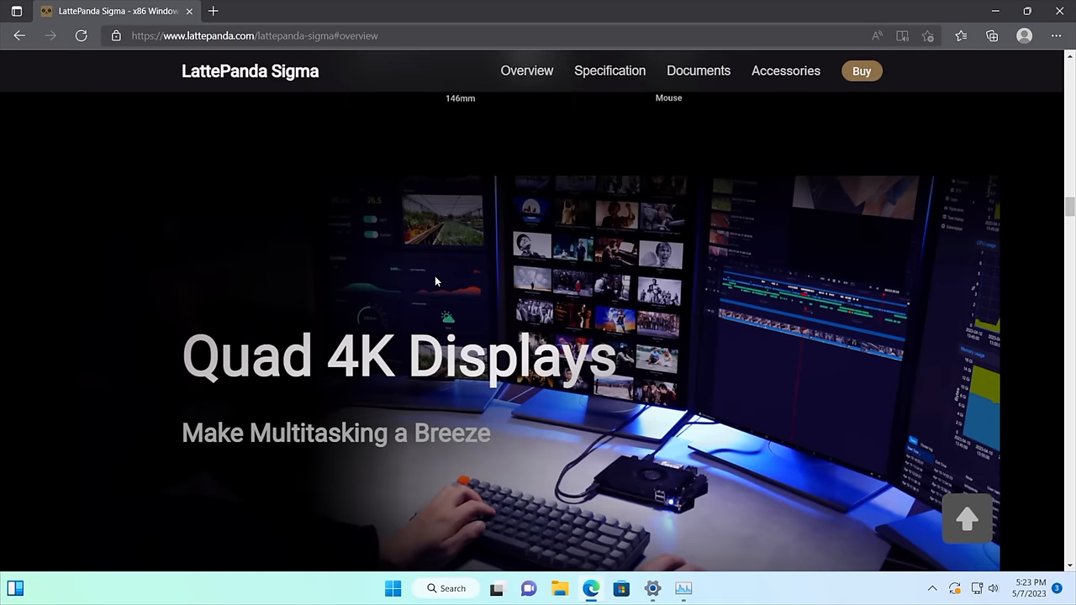
scroll(down, 3)
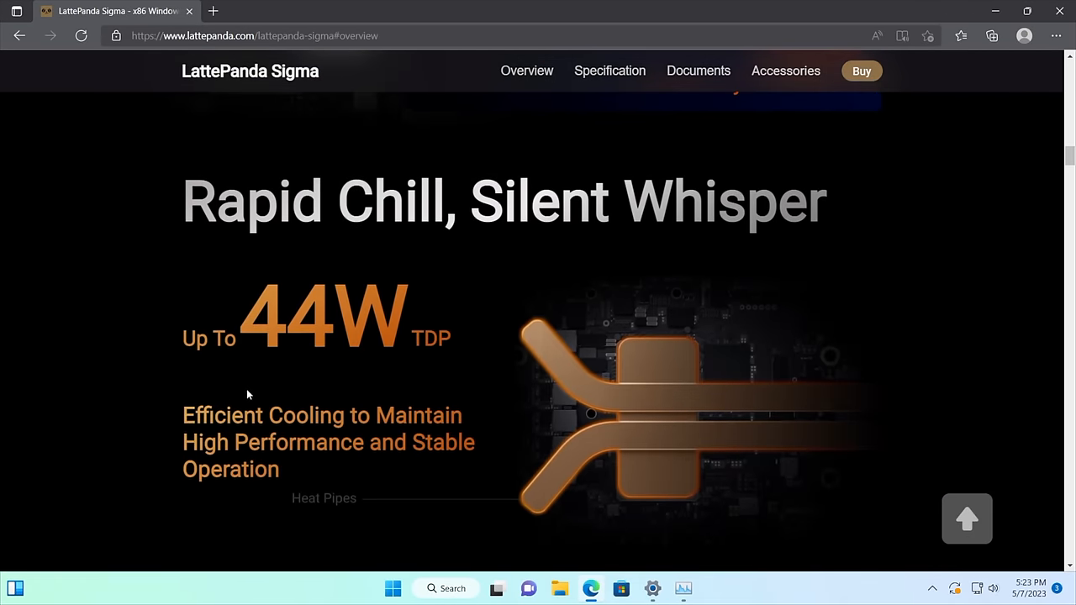
mouse_move(705, 424)
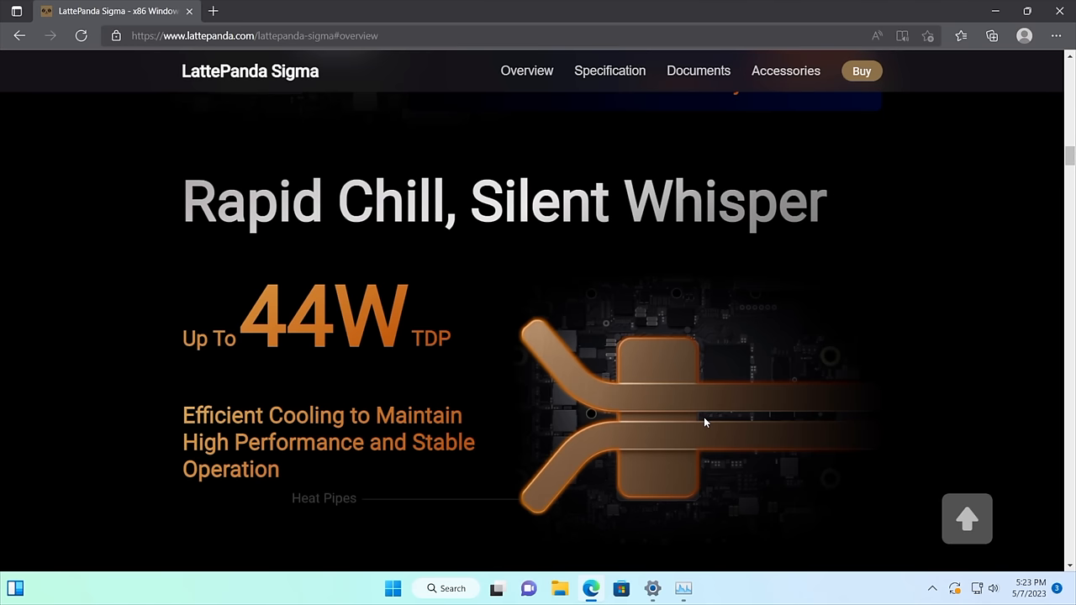
scroll(down, 3)
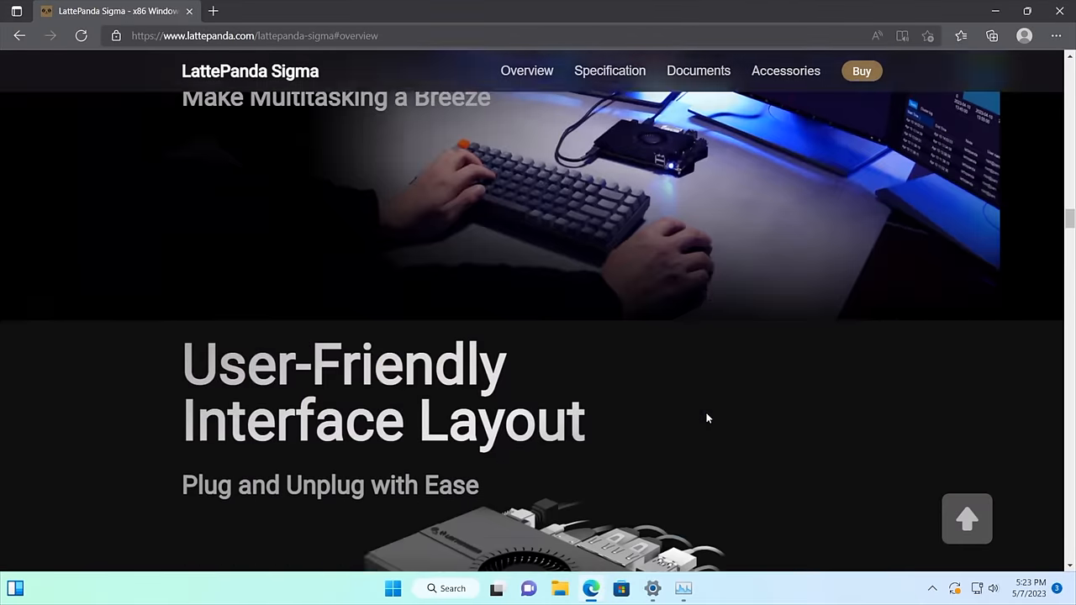
scroll(down, 3)
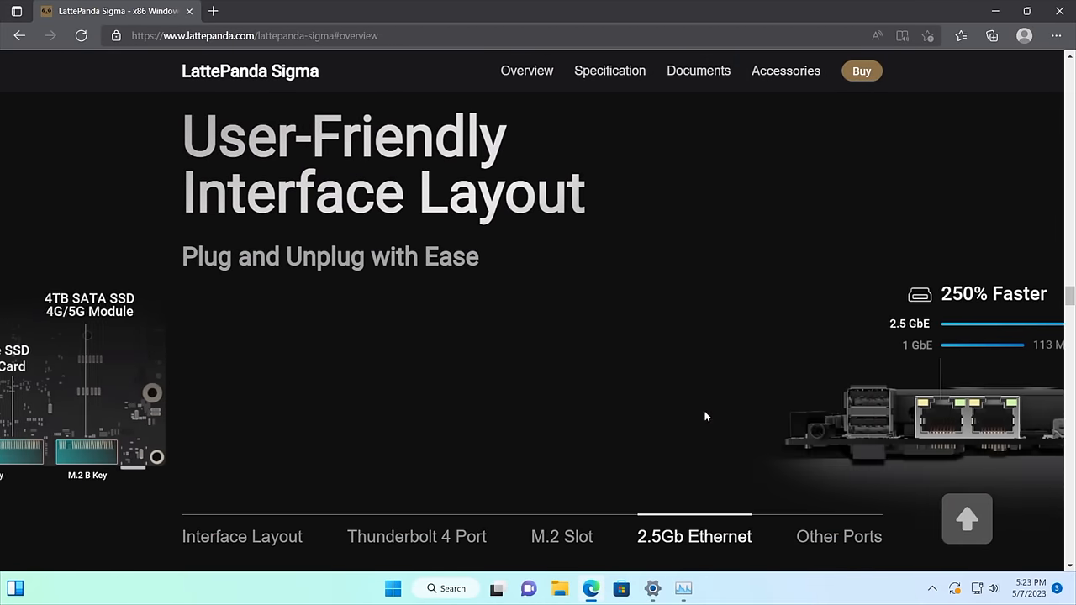
click(417, 537)
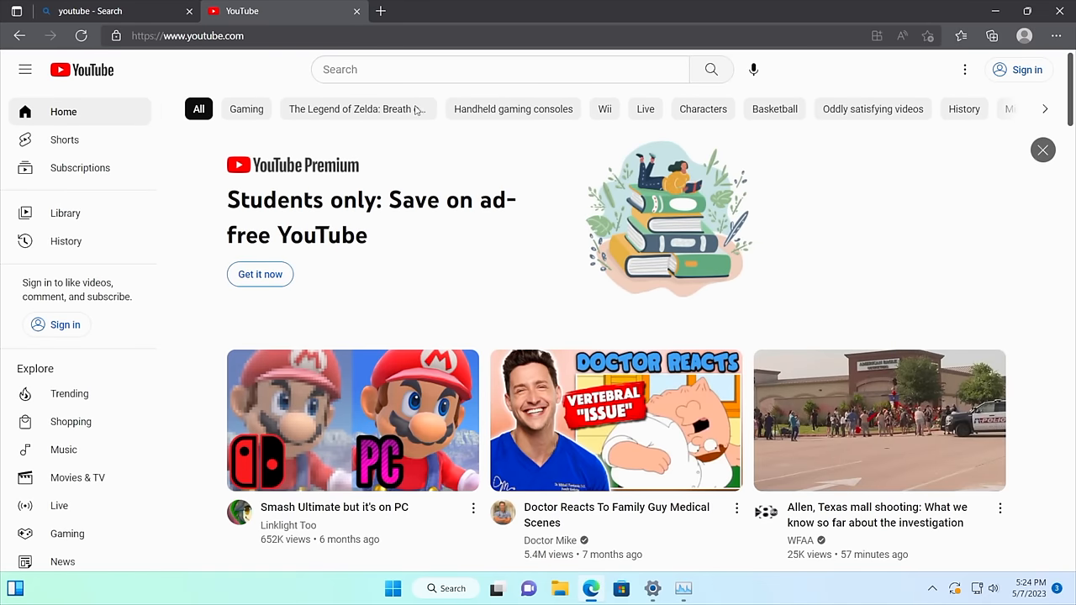
- Search YouTube for '4k video demo' and play the LG OLED Ink Art video at 2160p60
click(501, 71)
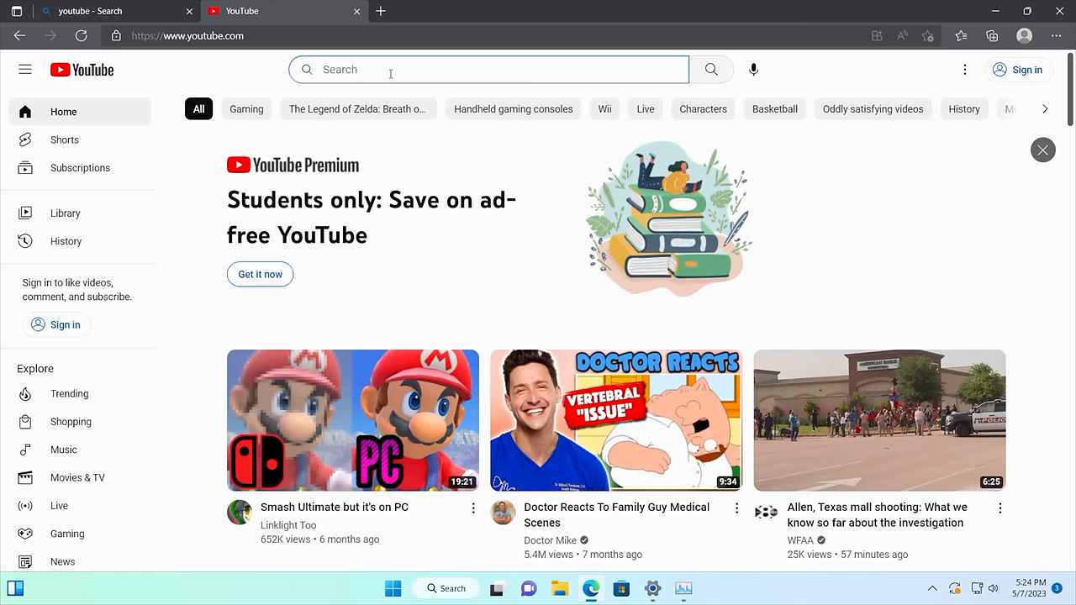
text(4k video demo)
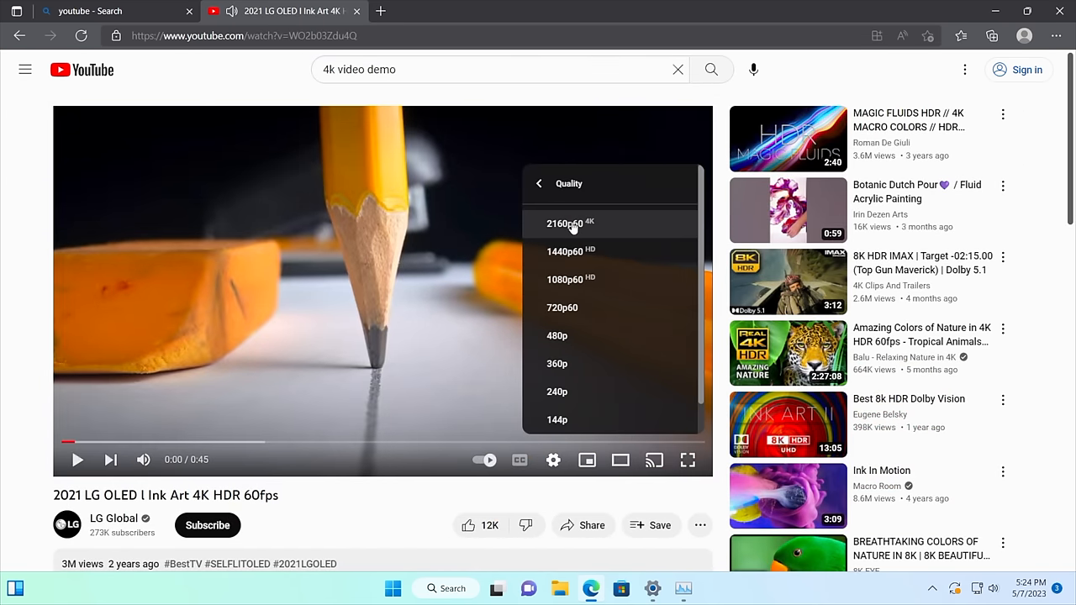
click(570, 222)
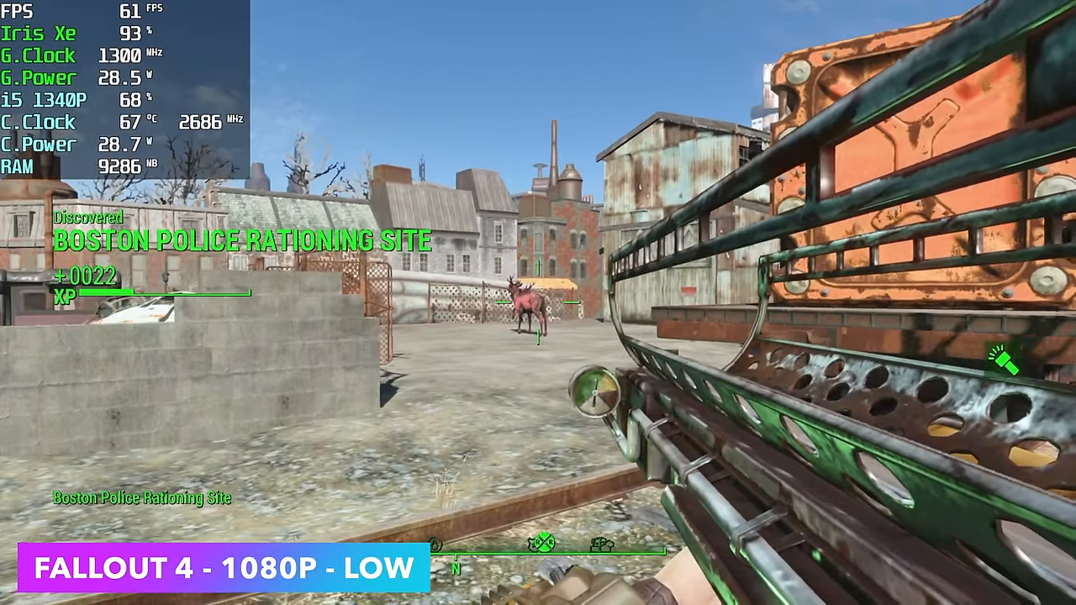
- Play Fallout 4 at 1080p low around 61 FPS through the Boston Police Rationing Site area
click(538, 303)
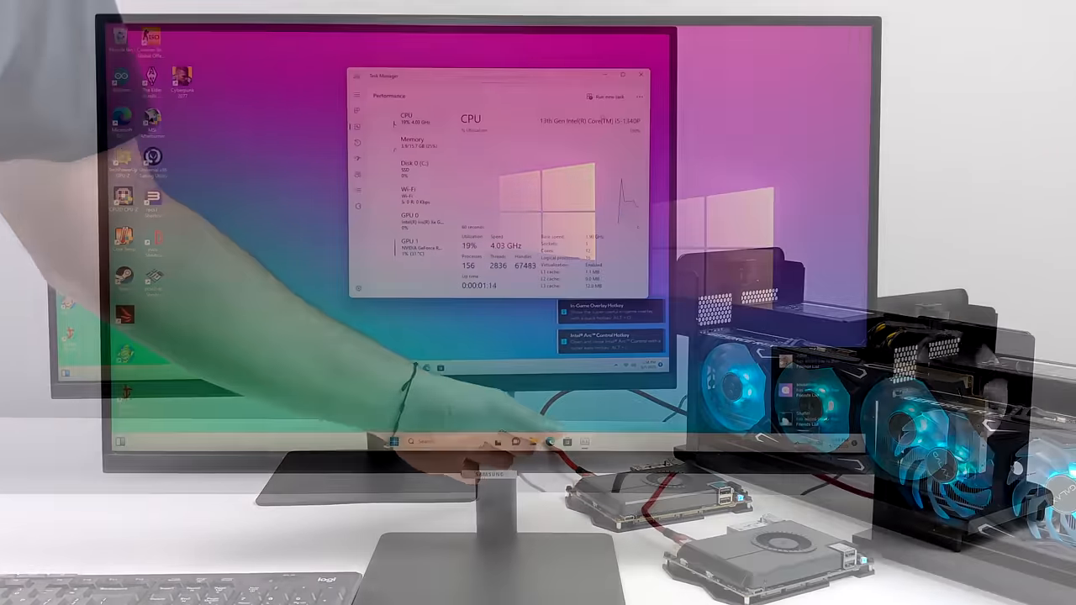
- Close Task Manager and bring up the LattePanda Sigma page's Ultimate Performance section
click(412, 248)
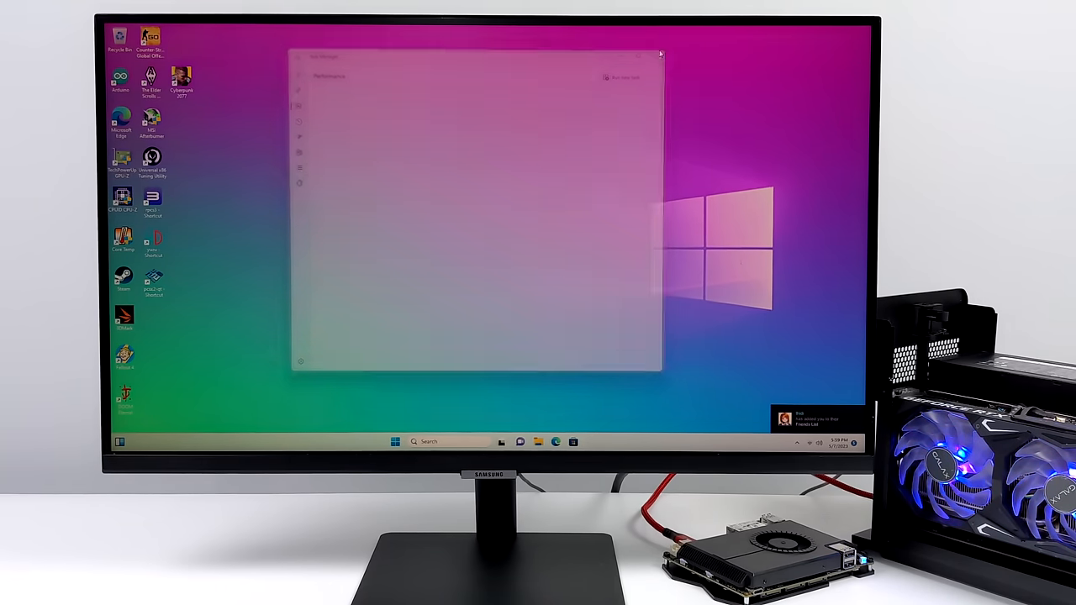
click(659, 54)
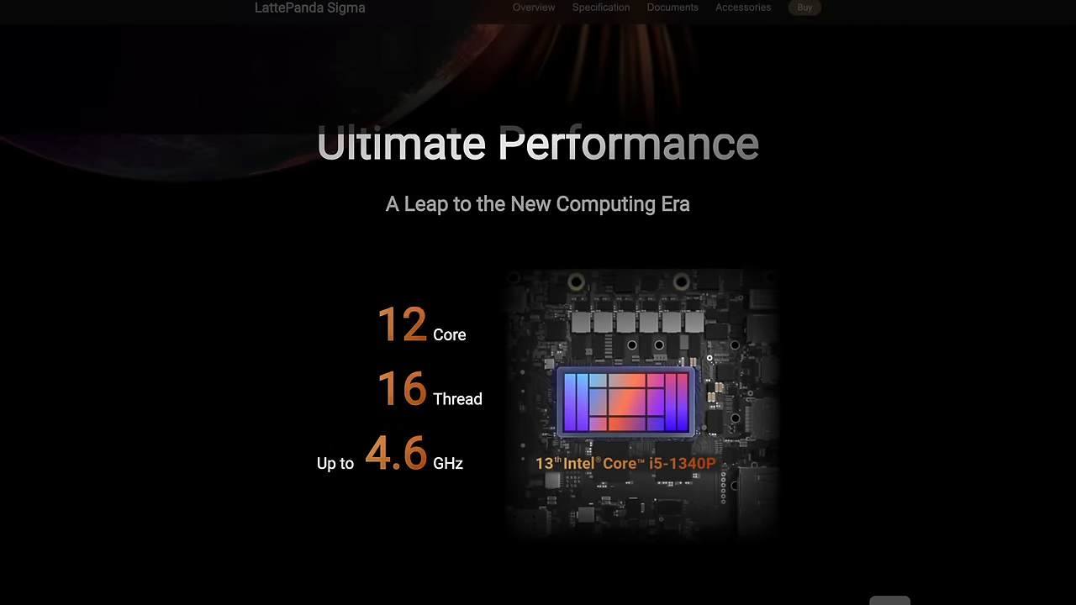
- Scroll past Benchmark, Iris Xe Graphics and 16GB Memory to the Rapid Chill, Silent Whisper 44W cooling section
scroll(down, 3)
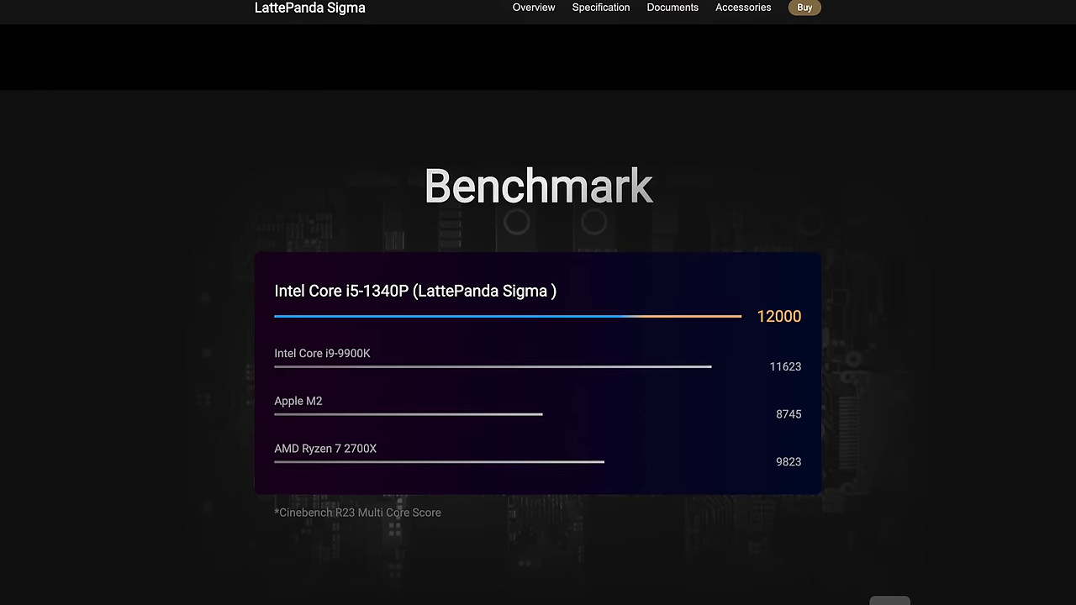
scroll(down, 3)
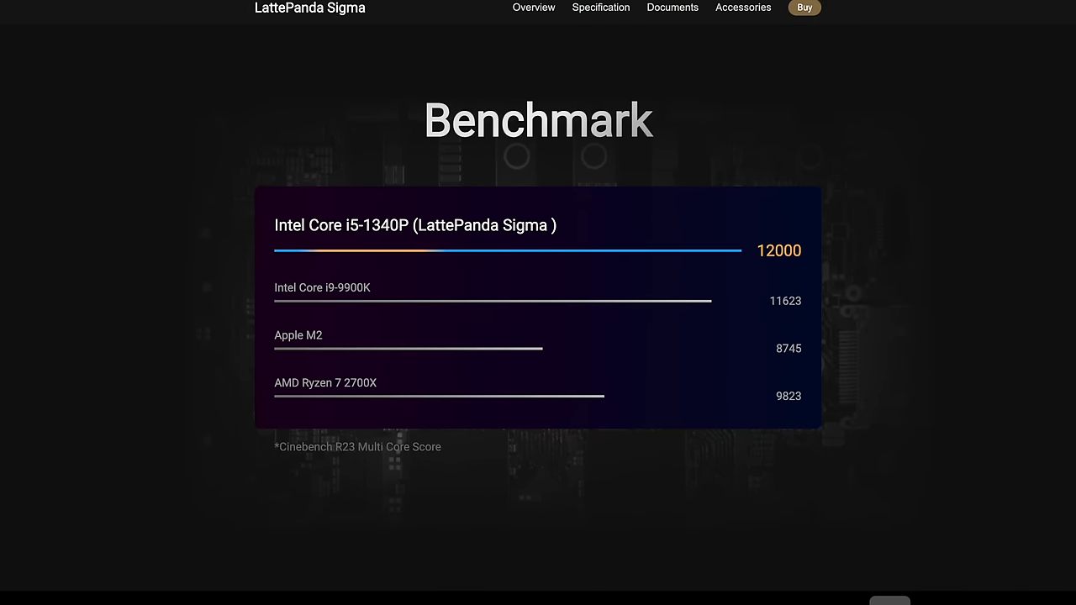
scroll(down, 3)
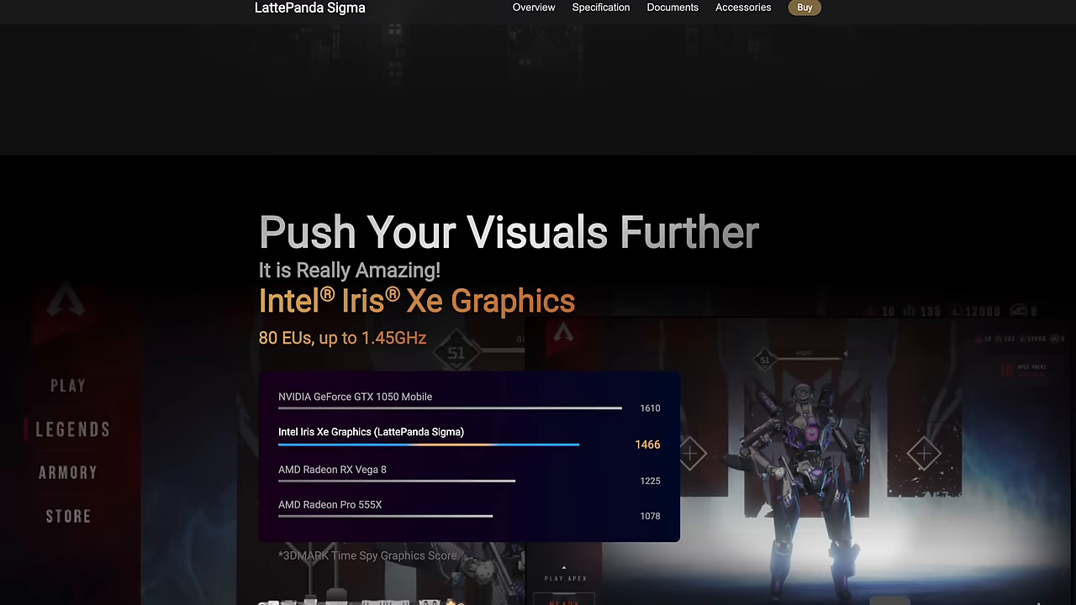
scroll(down, 3)
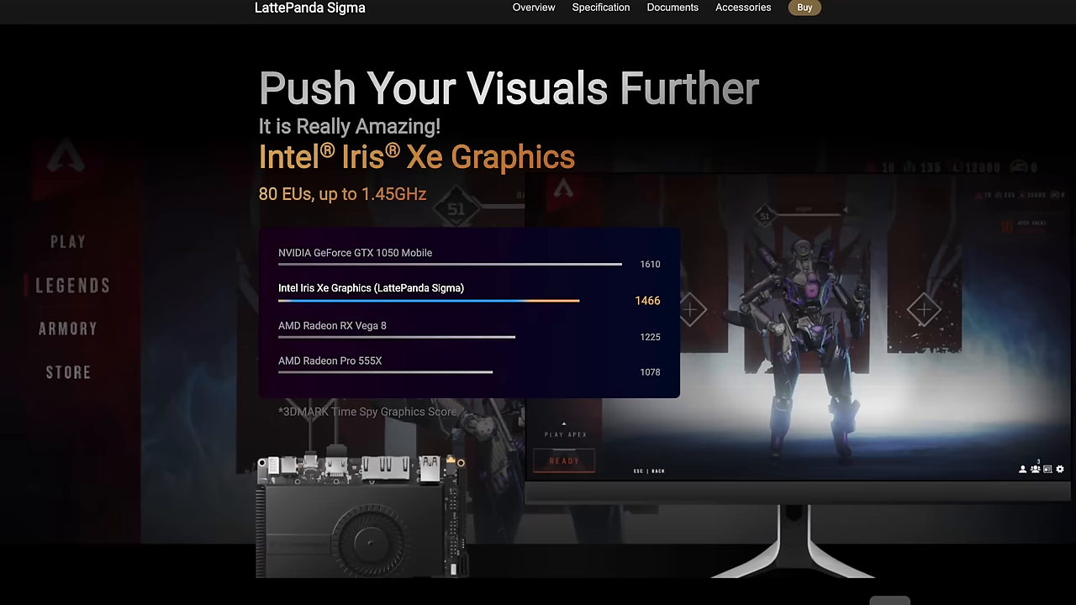
scroll(down, 3)
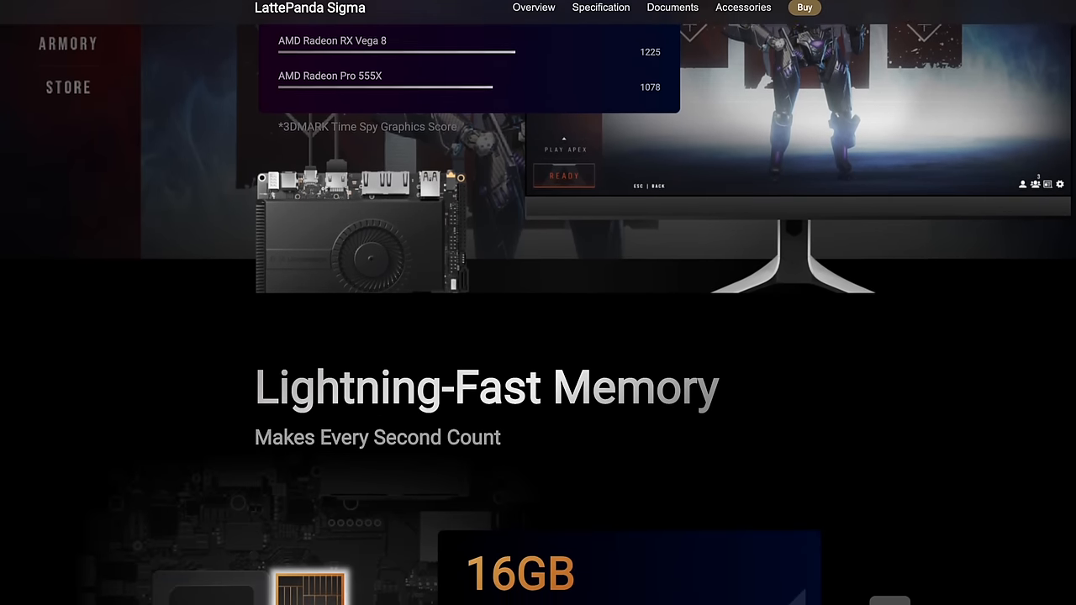
scroll(down, 3)
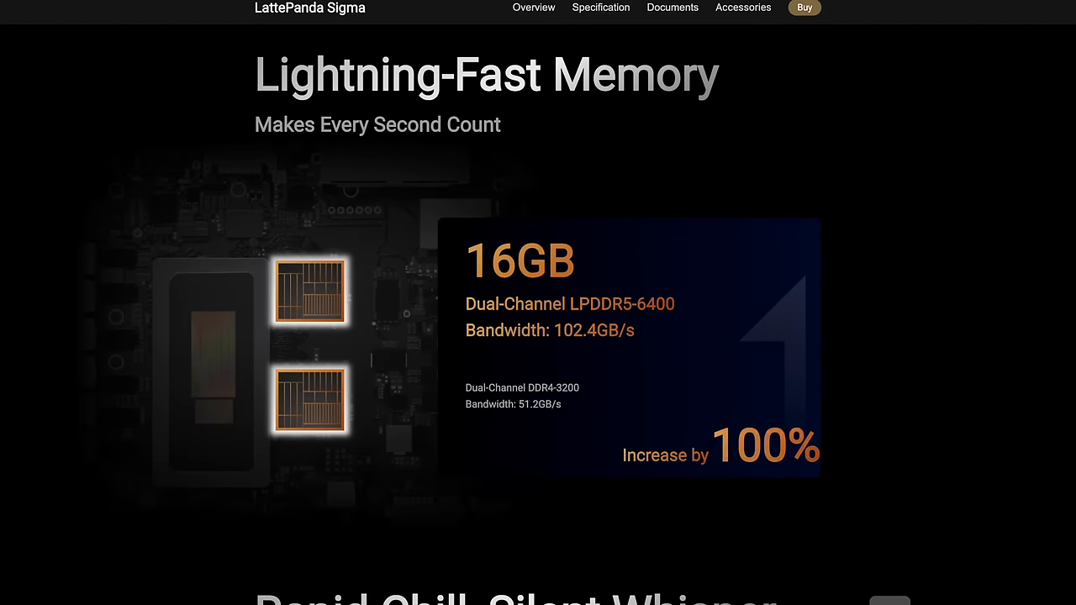
scroll(down, 3)
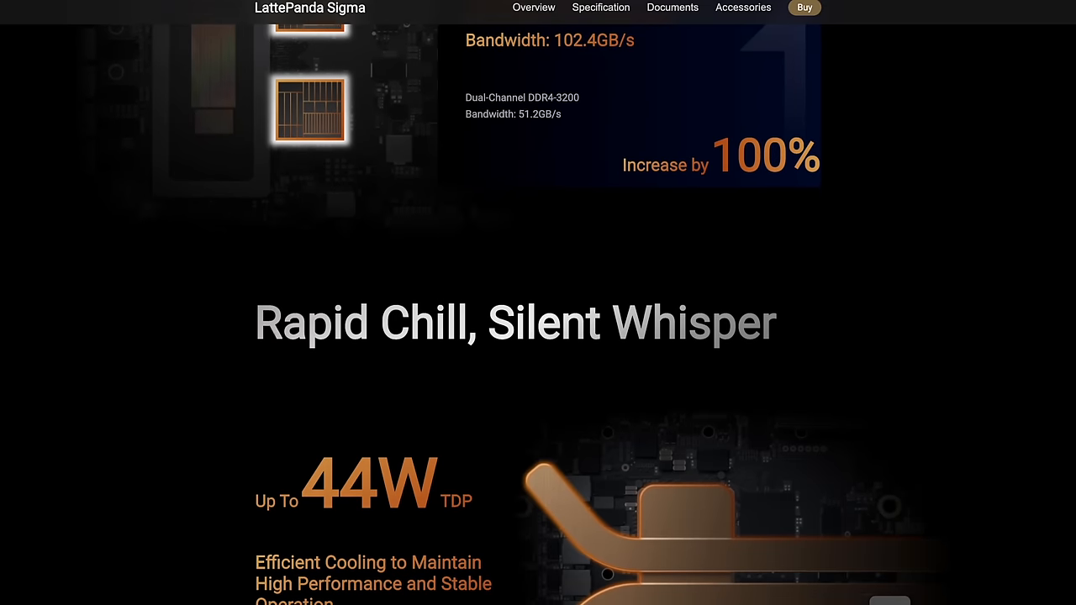
scroll(down, 3)
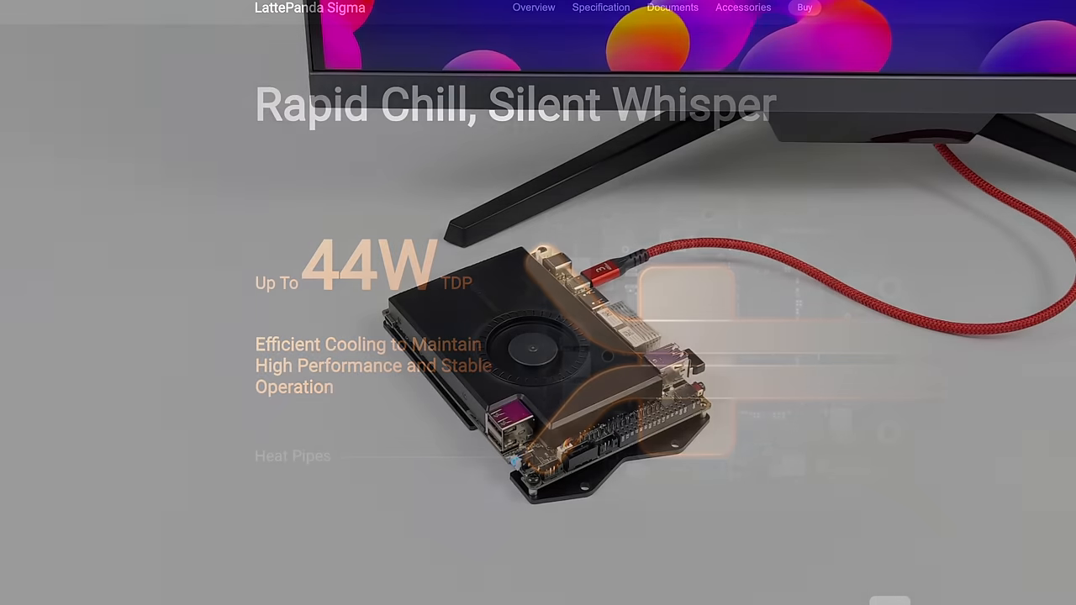